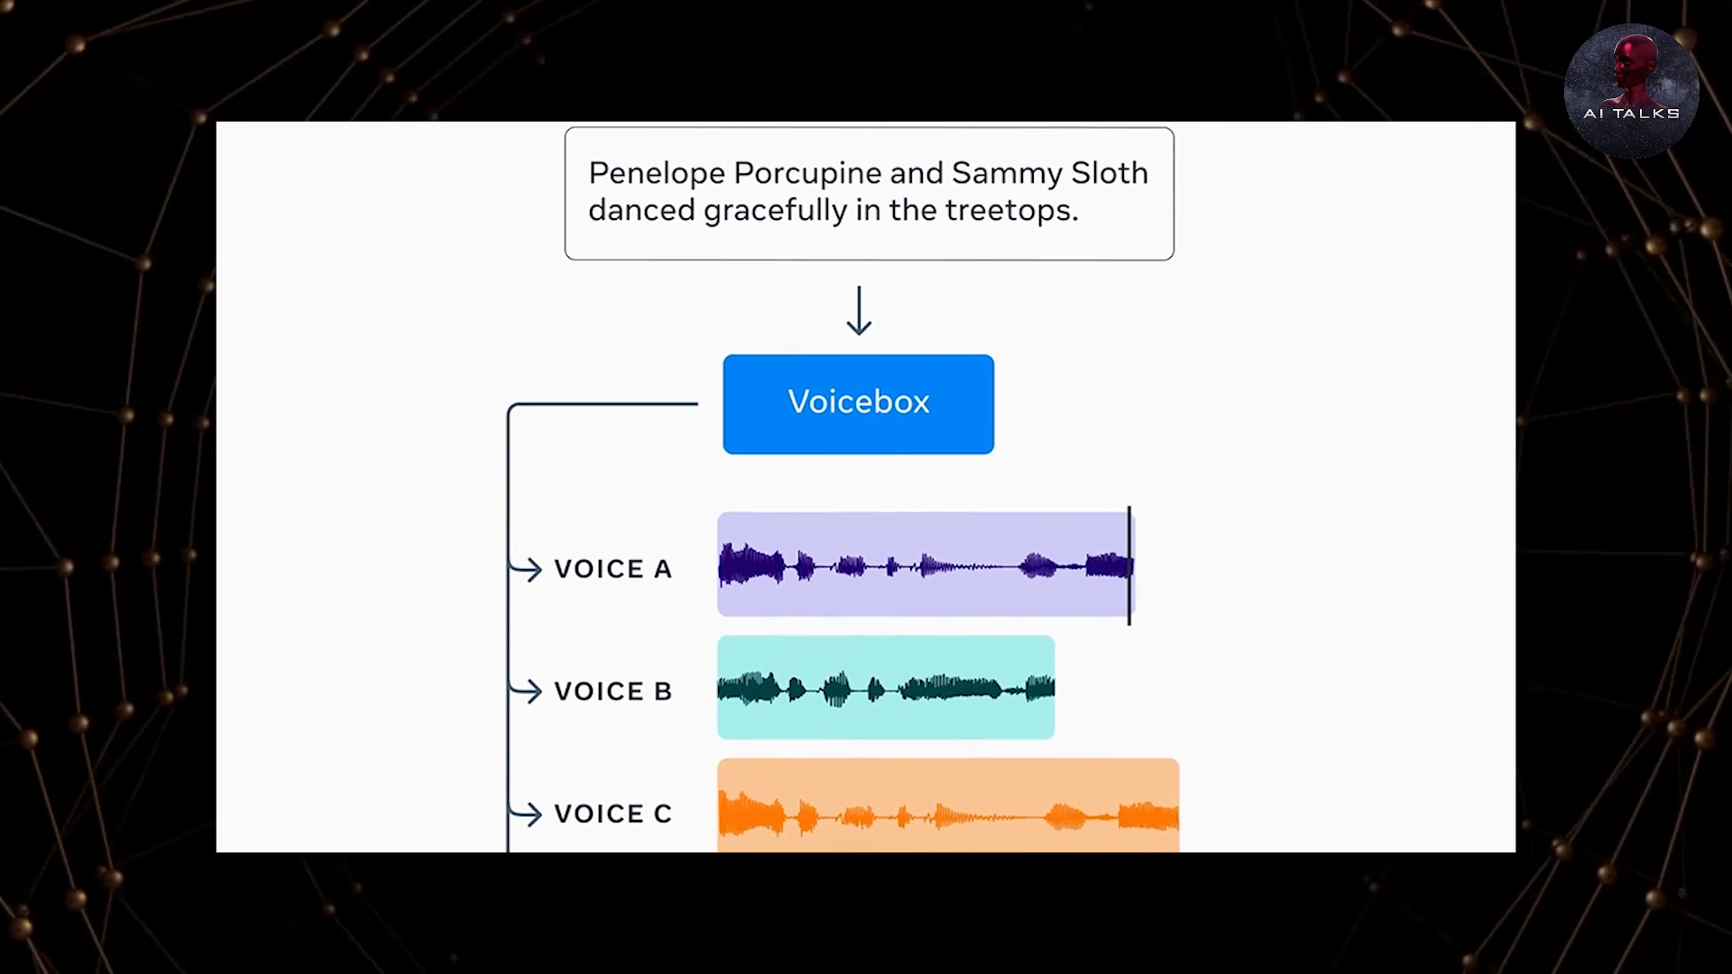
pyautogui.scroll(-3)
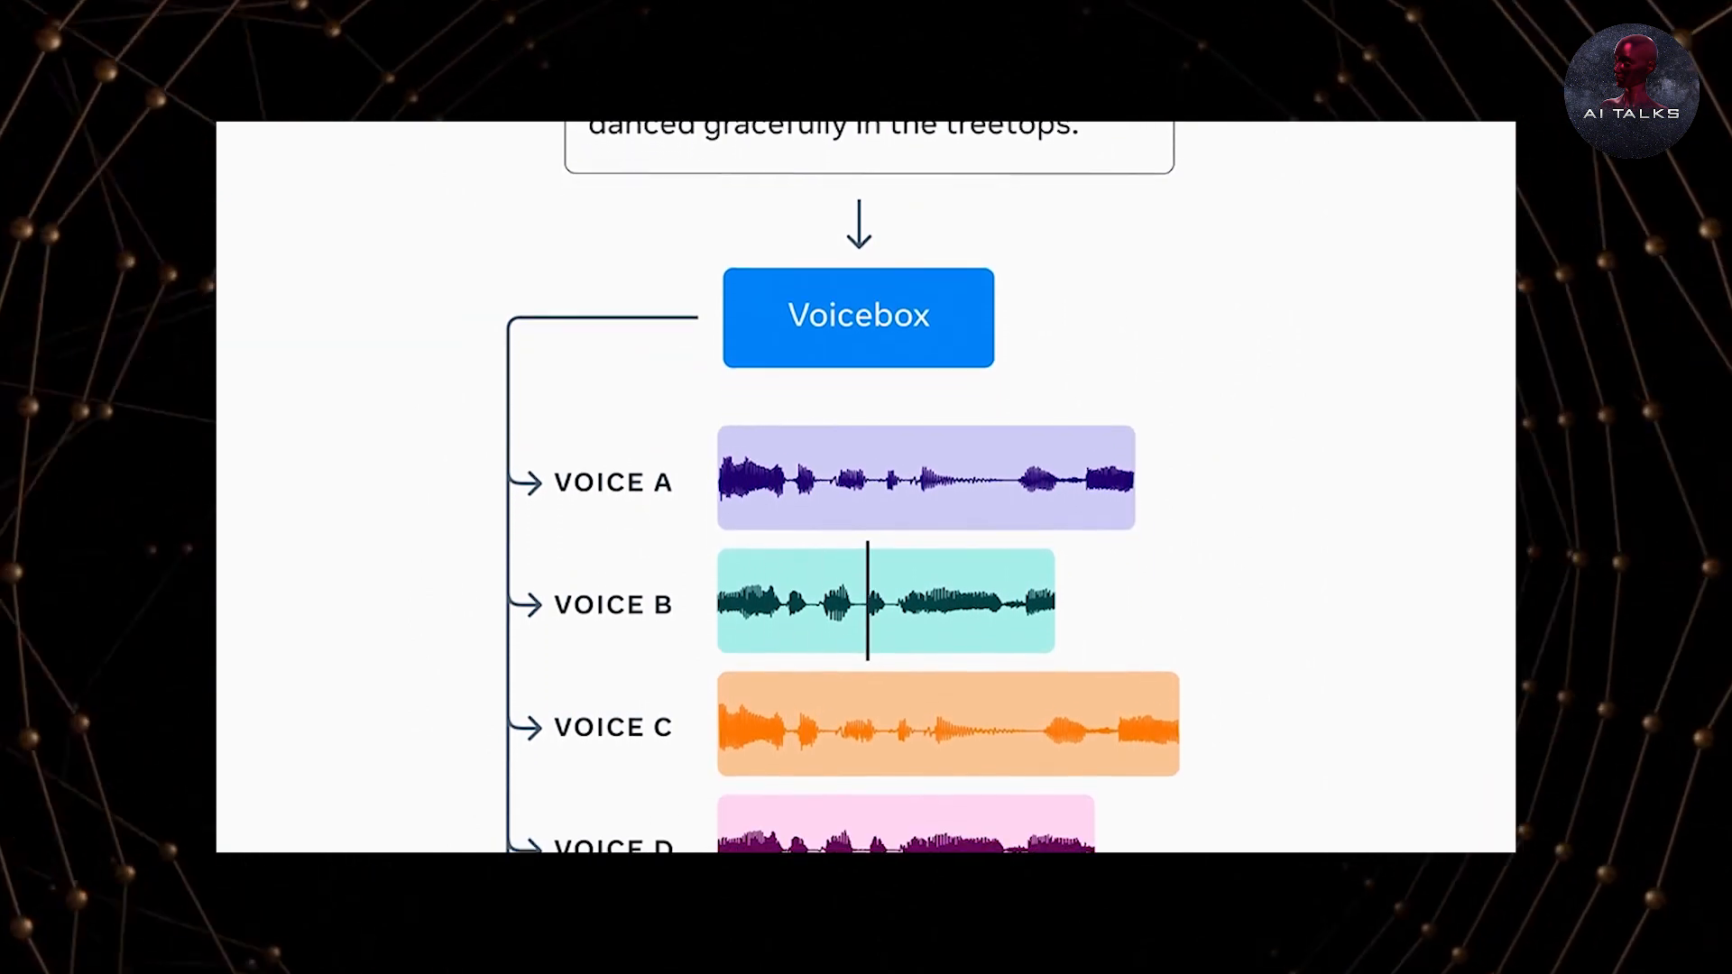